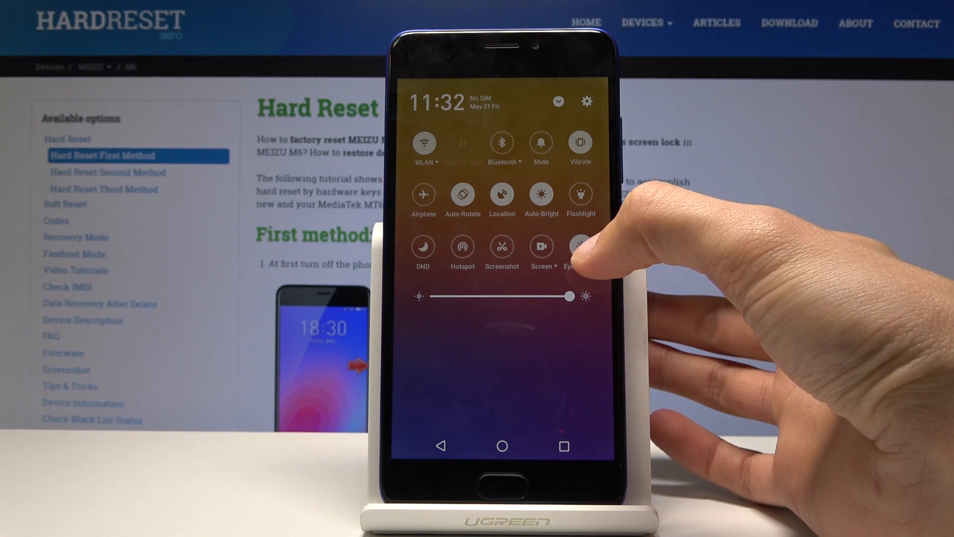
Reach the Eye-friendly mode settings page from the quick settings tile
{"action": "left_click", "coordinate": [579, 250]}
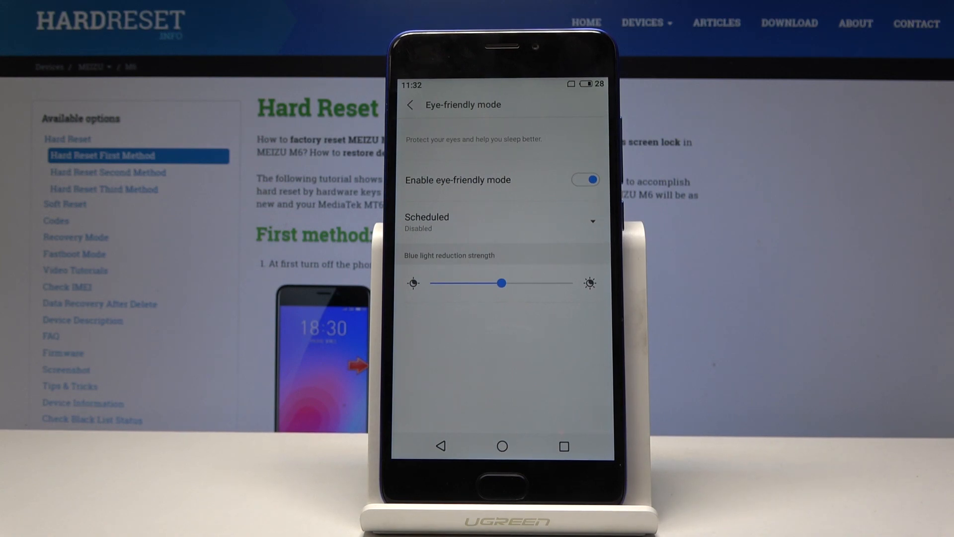
Switch eye-friendly mode off and bring up the schedule options list
{"action": "left_click", "coordinate": [584, 180]}
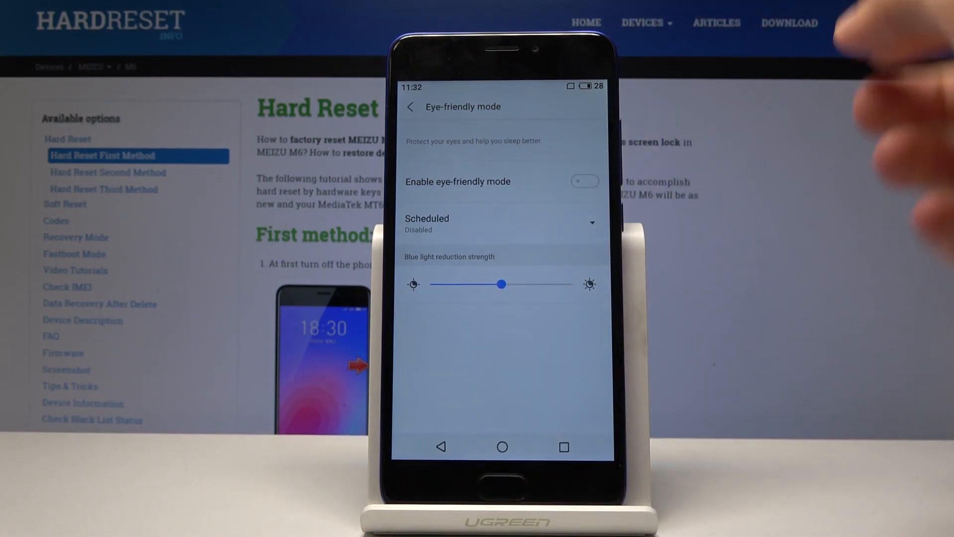
{"action": "left_click", "coordinate": [499, 223]}
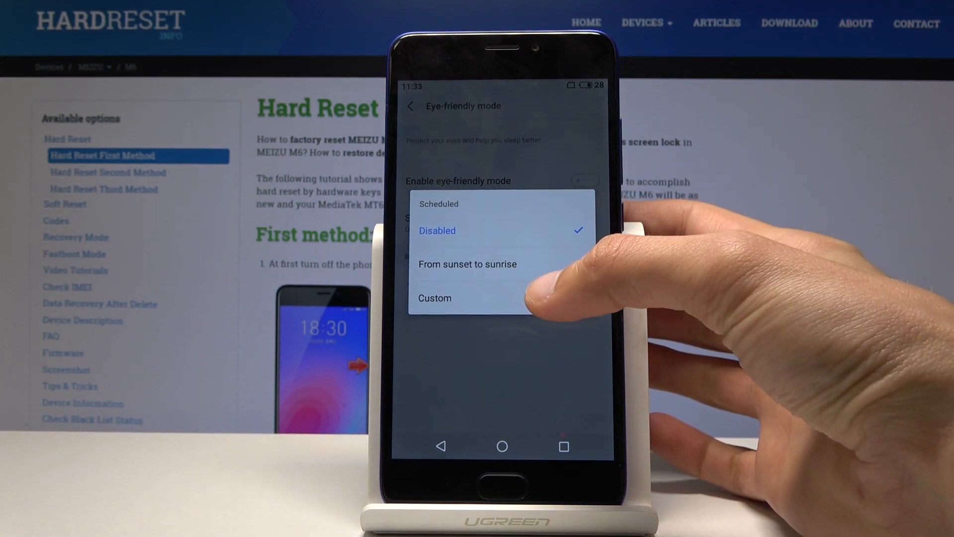
Set the schedule to Custom, showing start 23:00 and end 07:00
{"action": "left_click", "coordinate": [434, 297]}
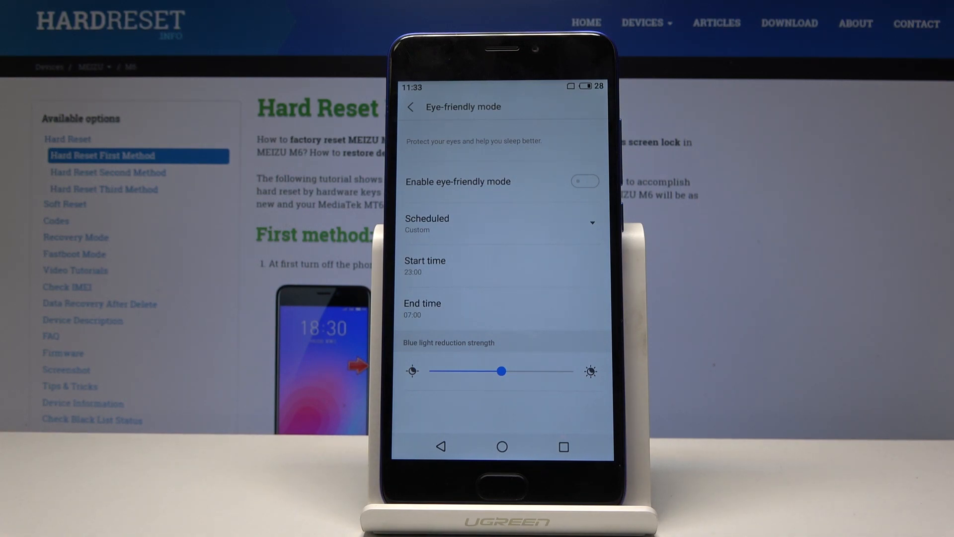
Change the custom schedule start time to 22:00, leaving the end at 07:00
{"action": "left_click", "coordinate": [424, 266]}
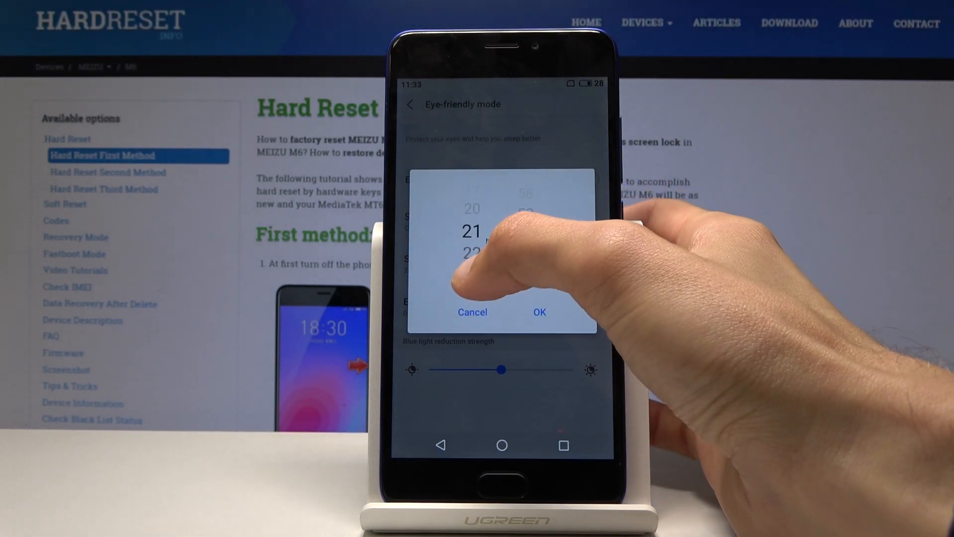
{"action": "left_click", "coordinate": [538, 311]}
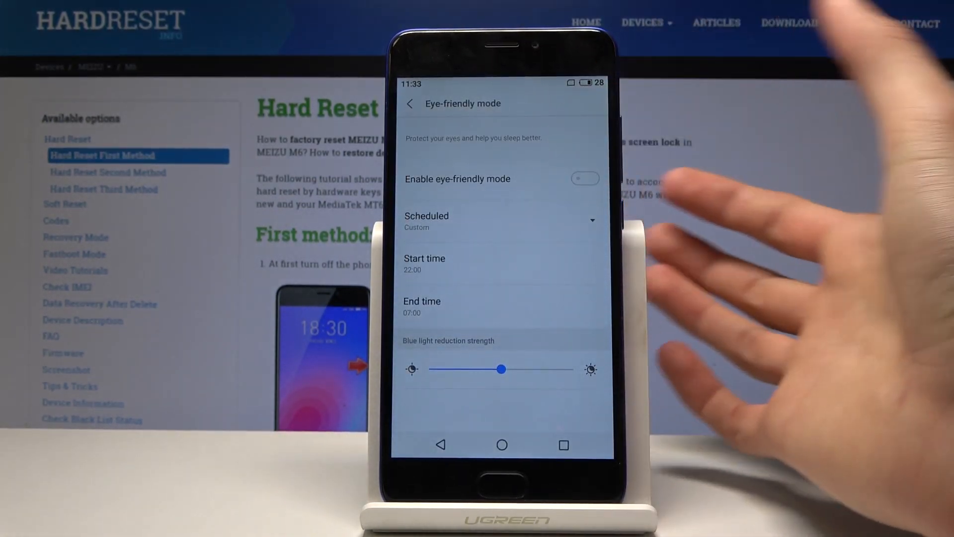